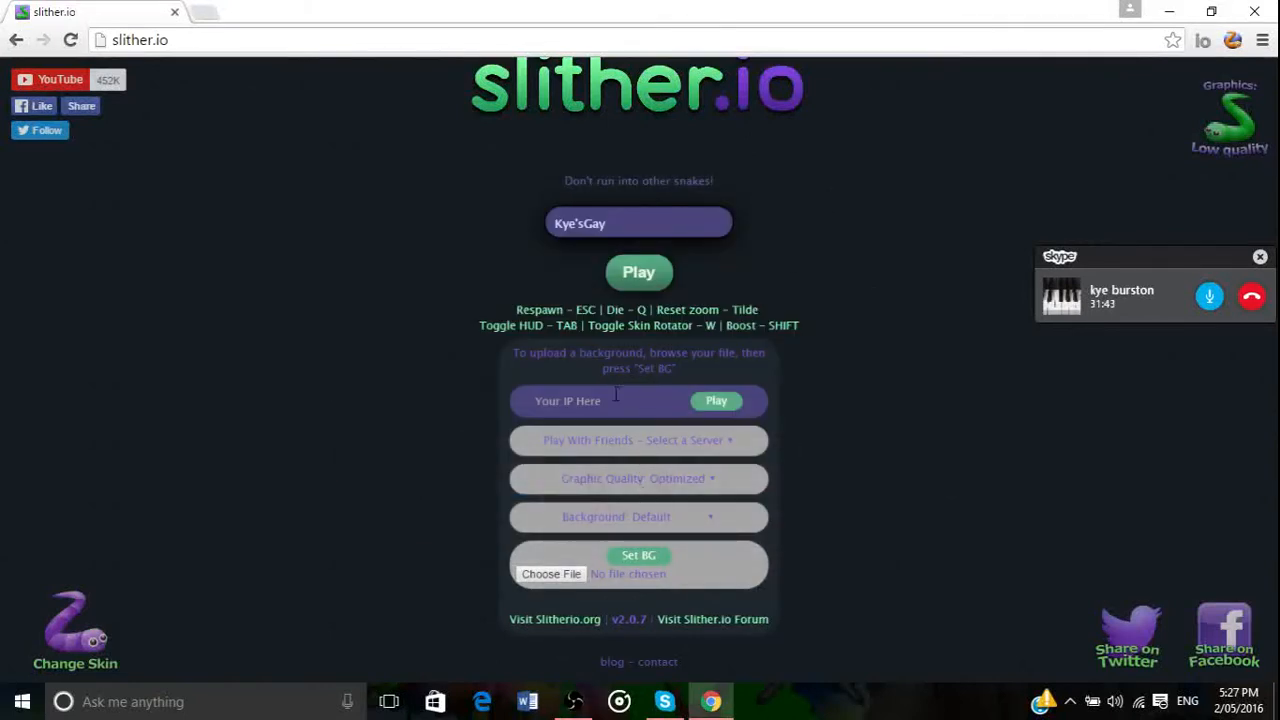
pyautogui.moveTo(895, 520)
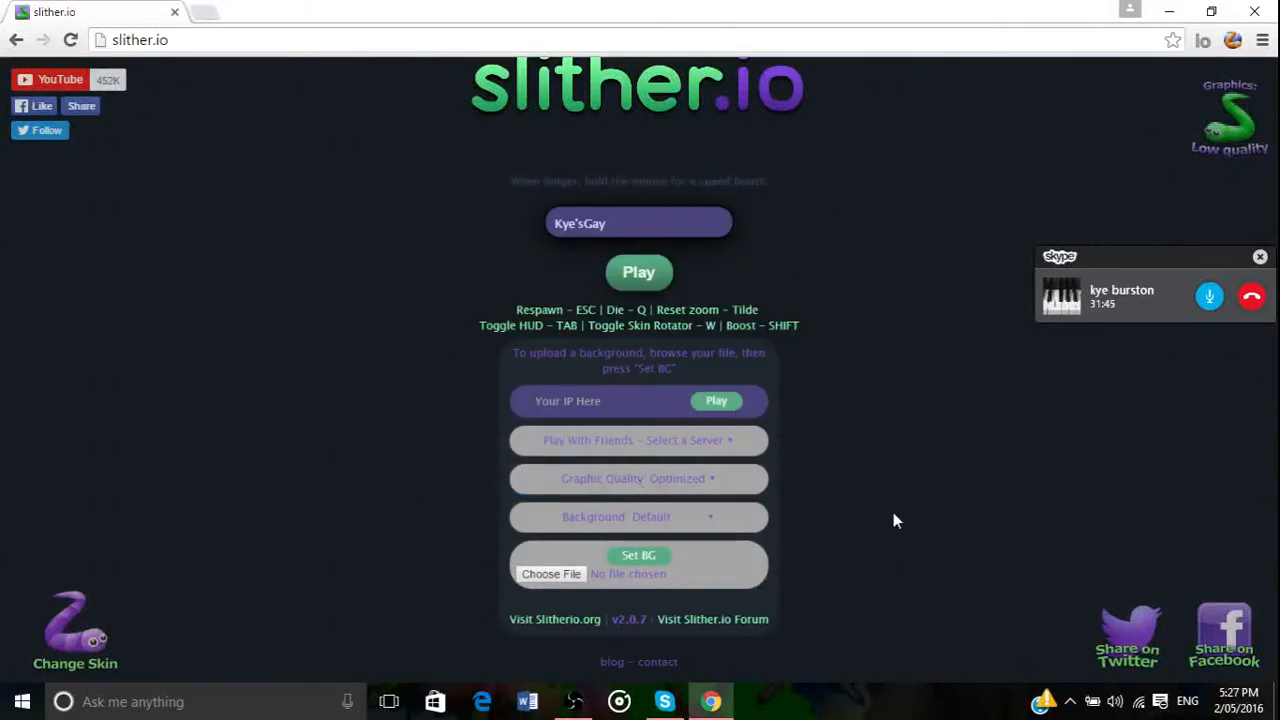
# - Enter 221.121.158:443 as the server address, then minimize the OBS window
pyautogui.write('2221')
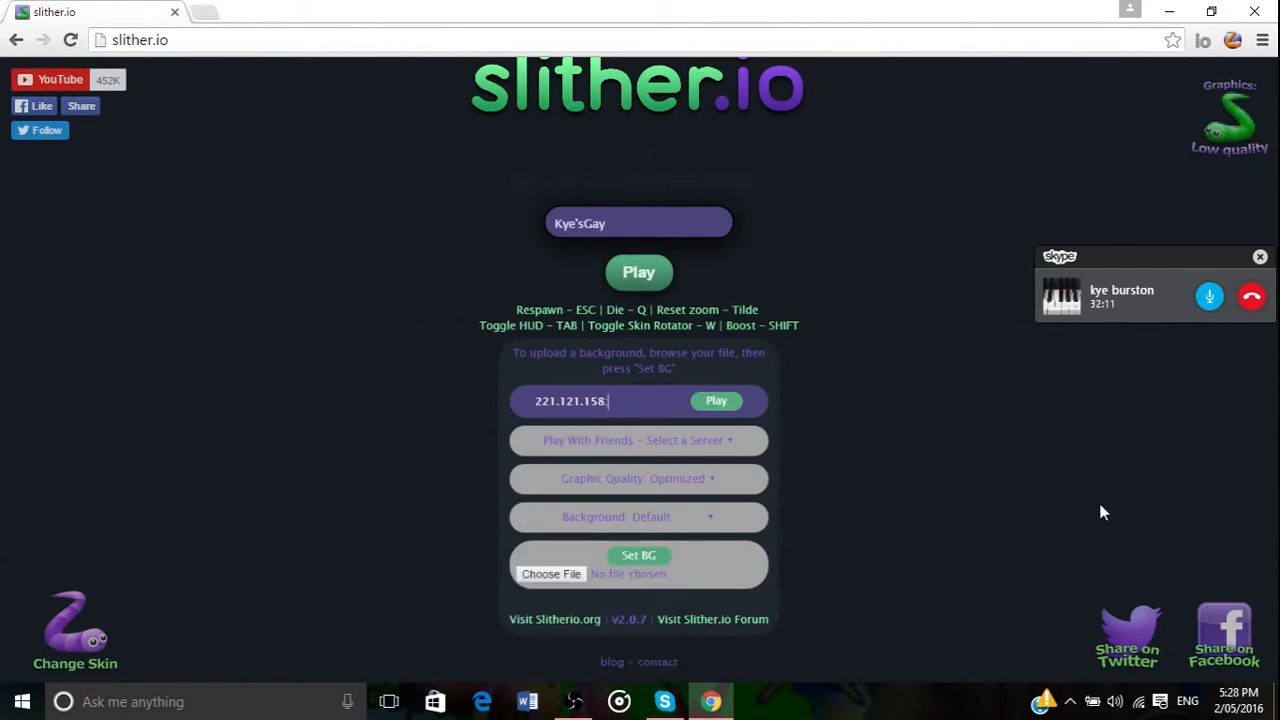
pyautogui.write('443')
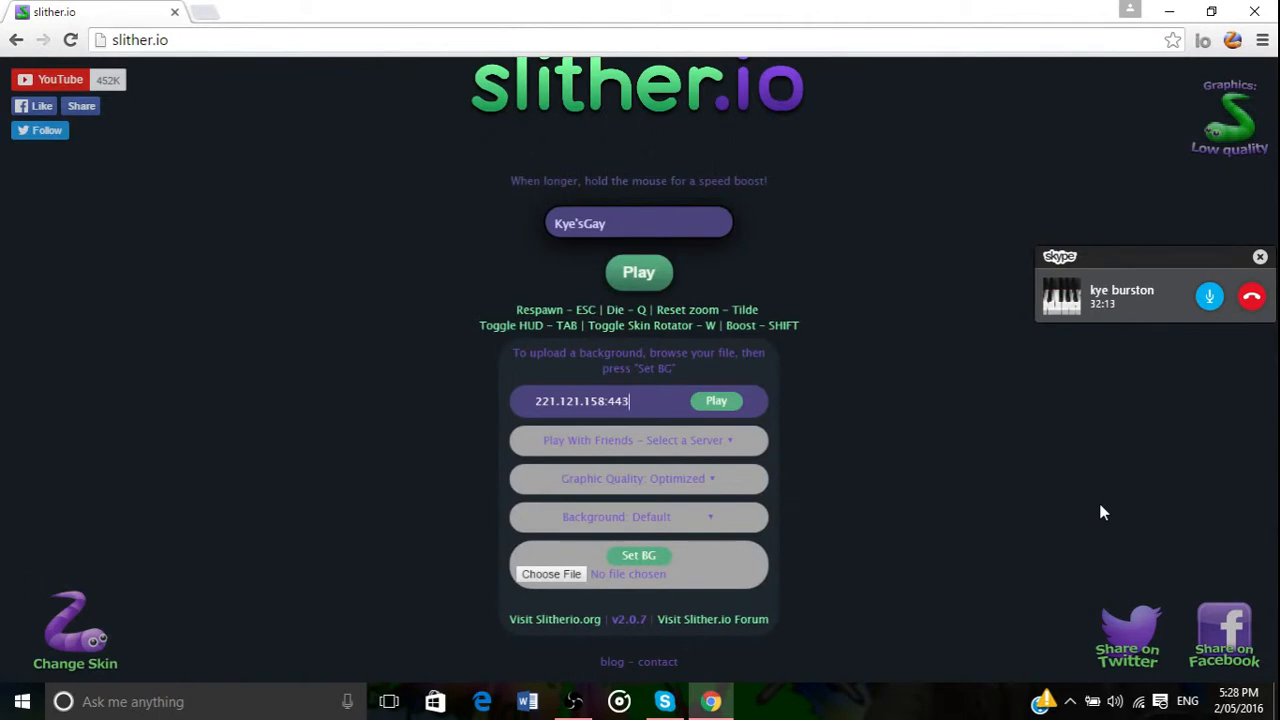
pyautogui.click(573, 701)
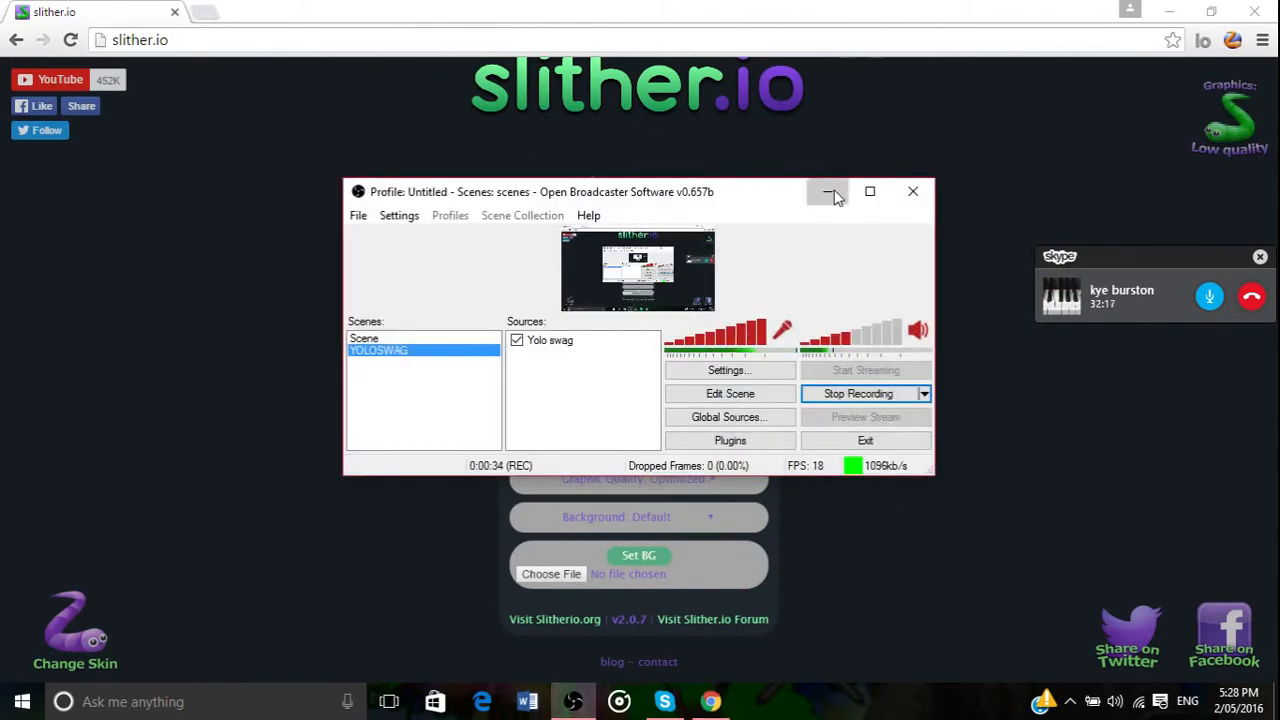
pyautogui.click(830, 191)
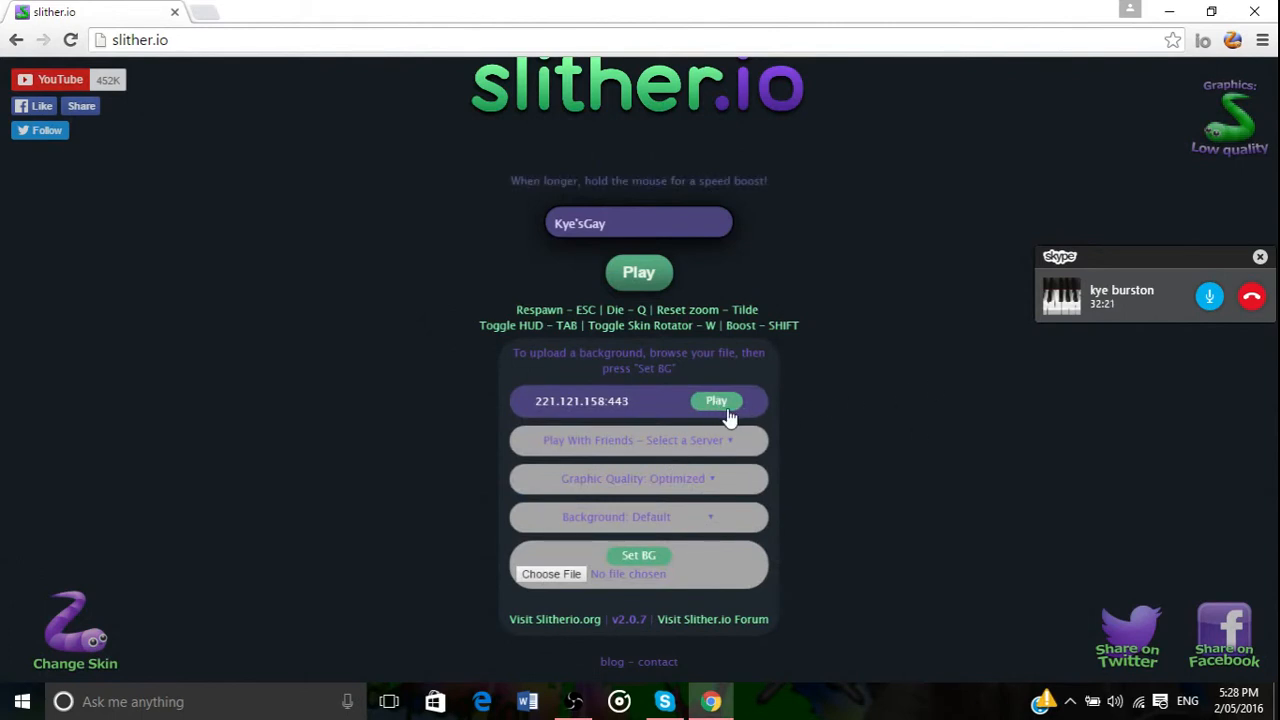
pyautogui.moveTo(868, 432)
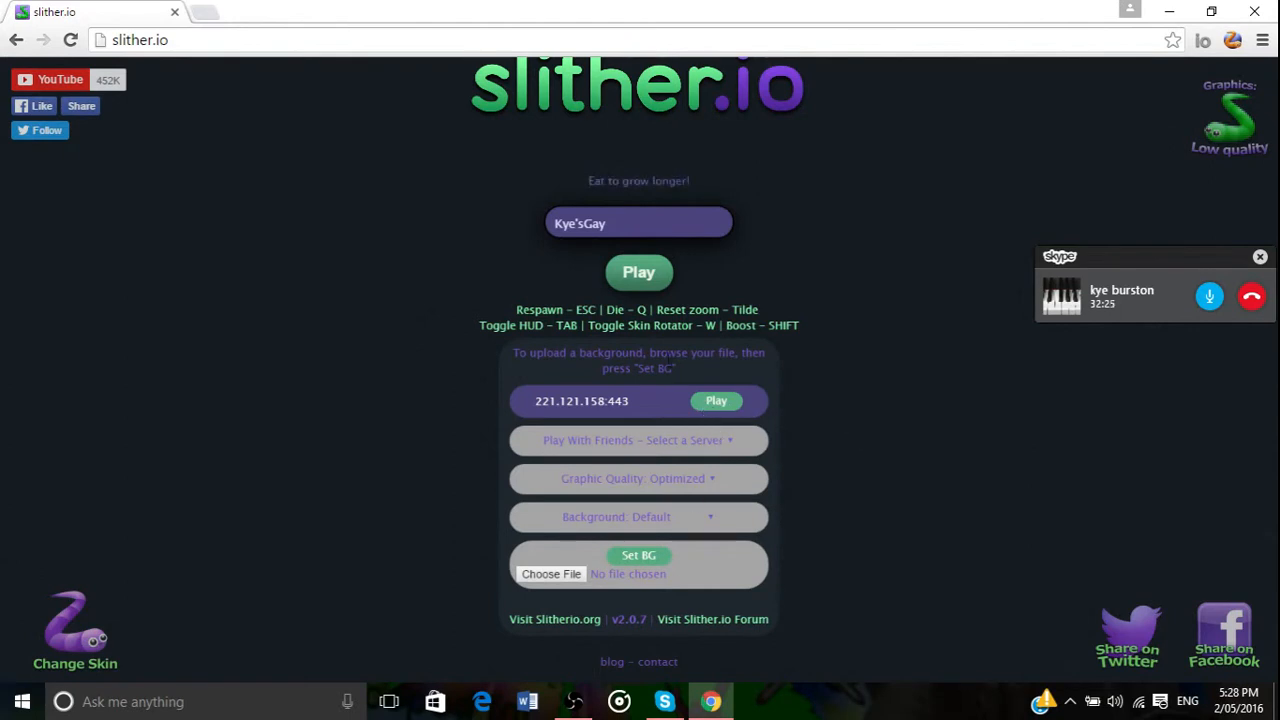
pyautogui.moveTo(732, 421)
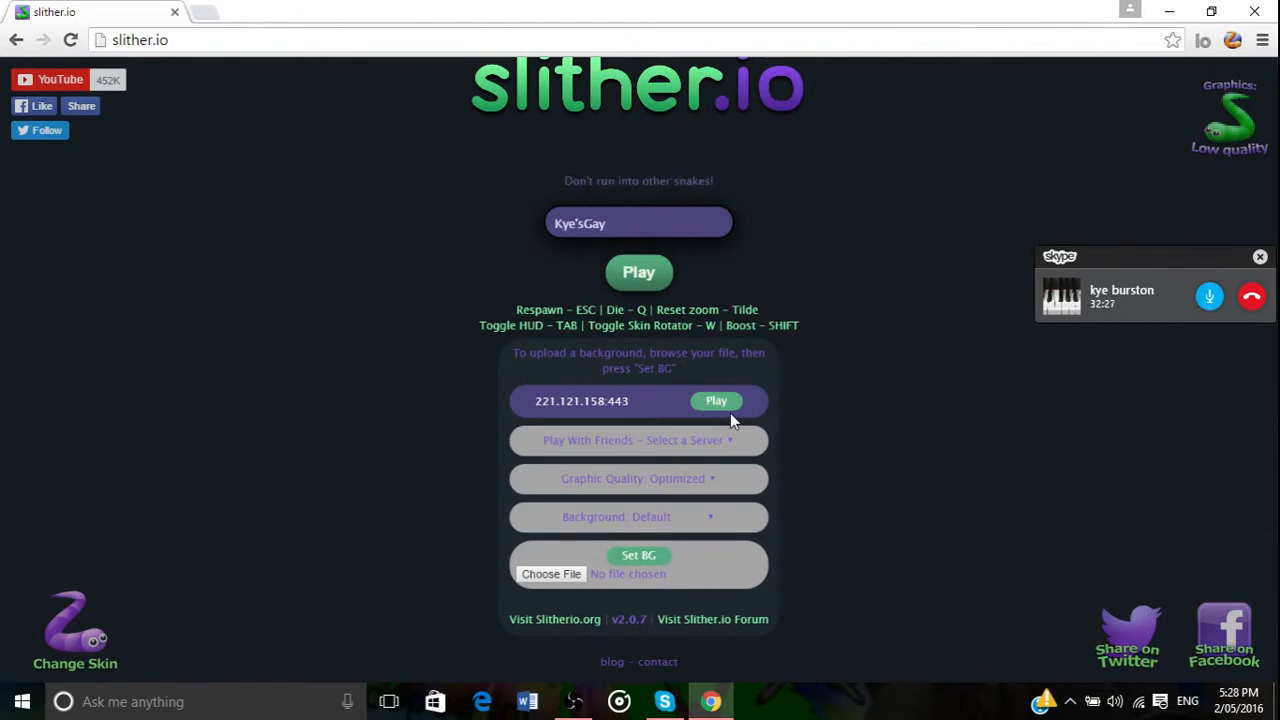
pyautogui.moveTo(896, 435)
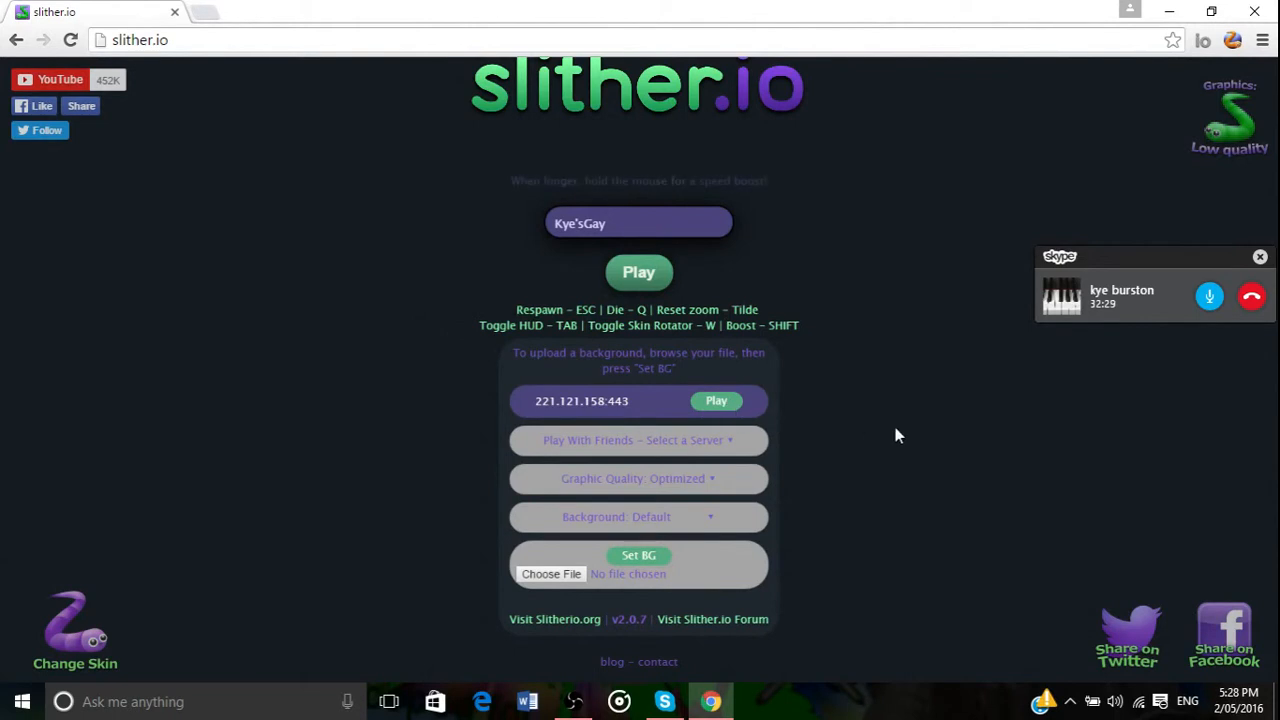
# - Replace the port and change the address to 221.121.150.53:444, then play a round
pyautogui.doubleClick(617, 401)
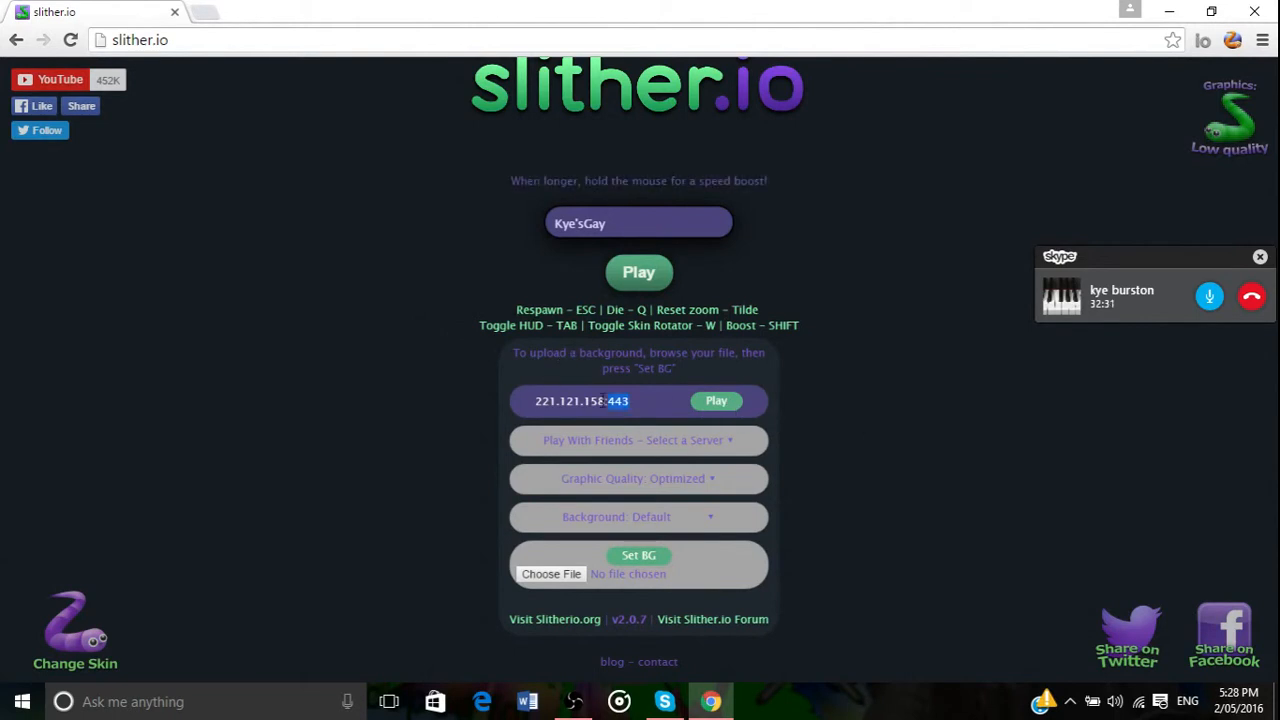
pyautogui.click(638, 272)
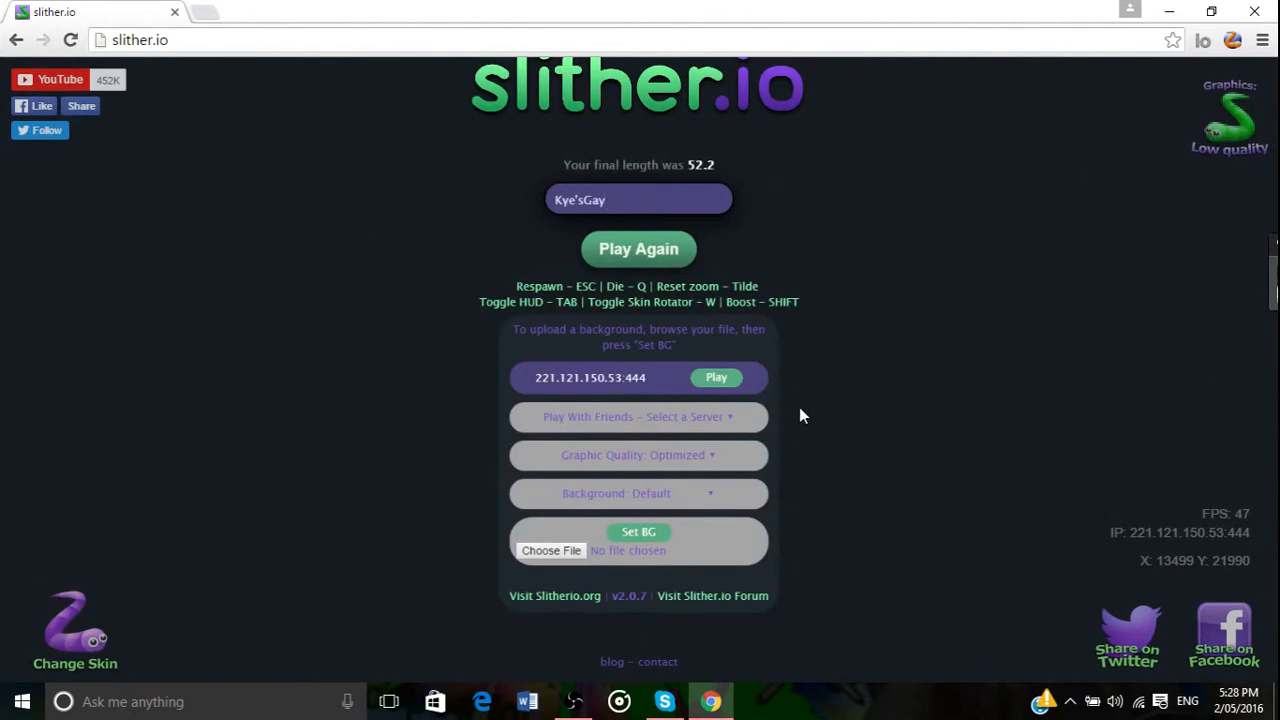
pyautogui.moveTo(670, 460)
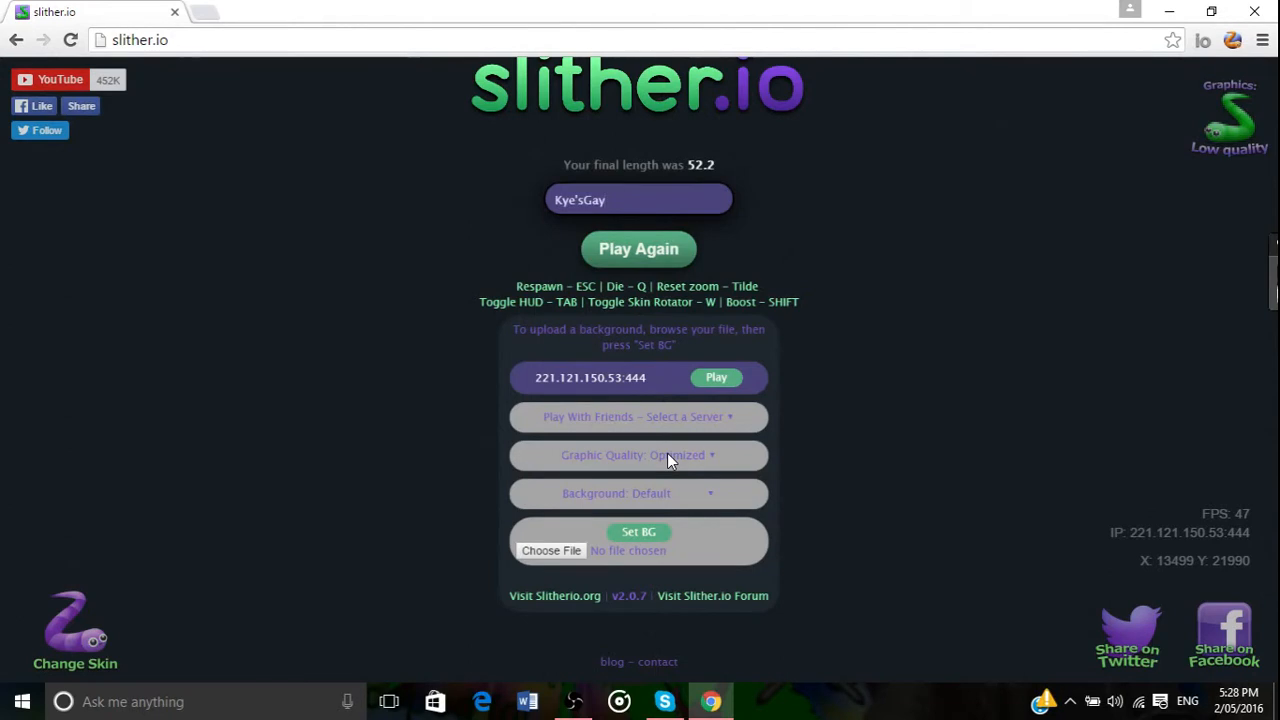
pyautogui.moveTo(663, 457)
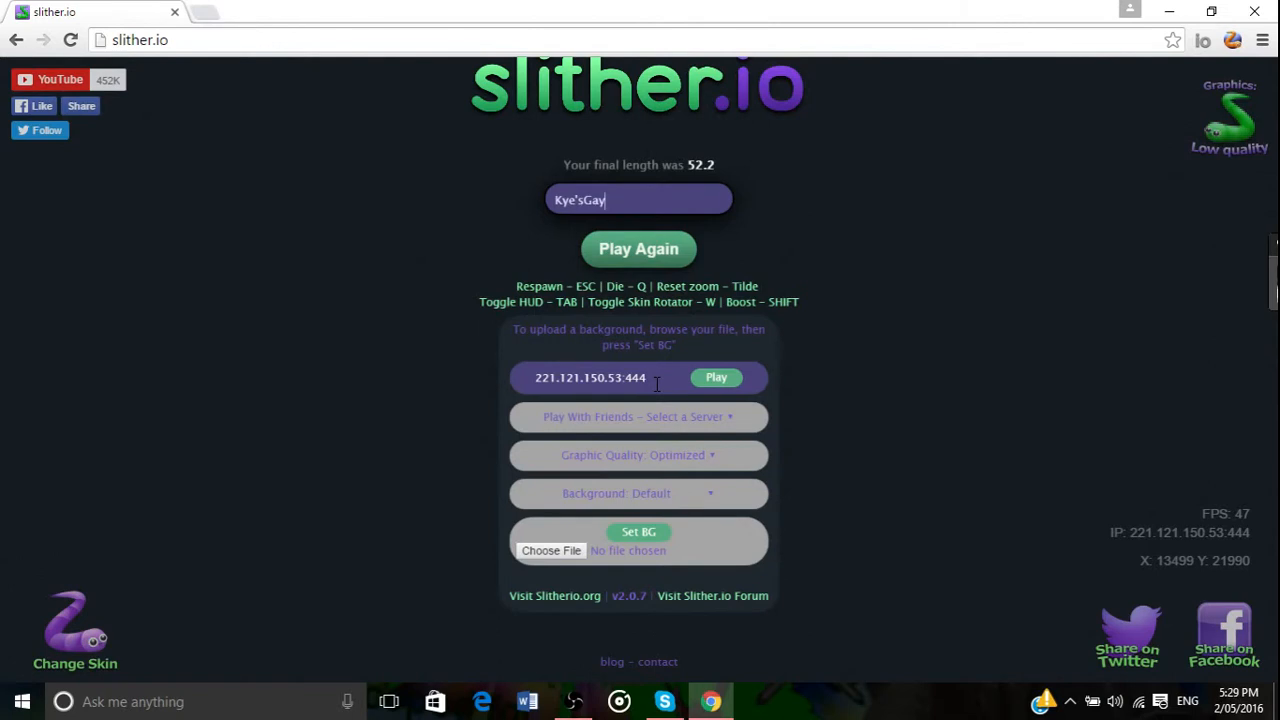
pyautogui.moveTo(740, 395)
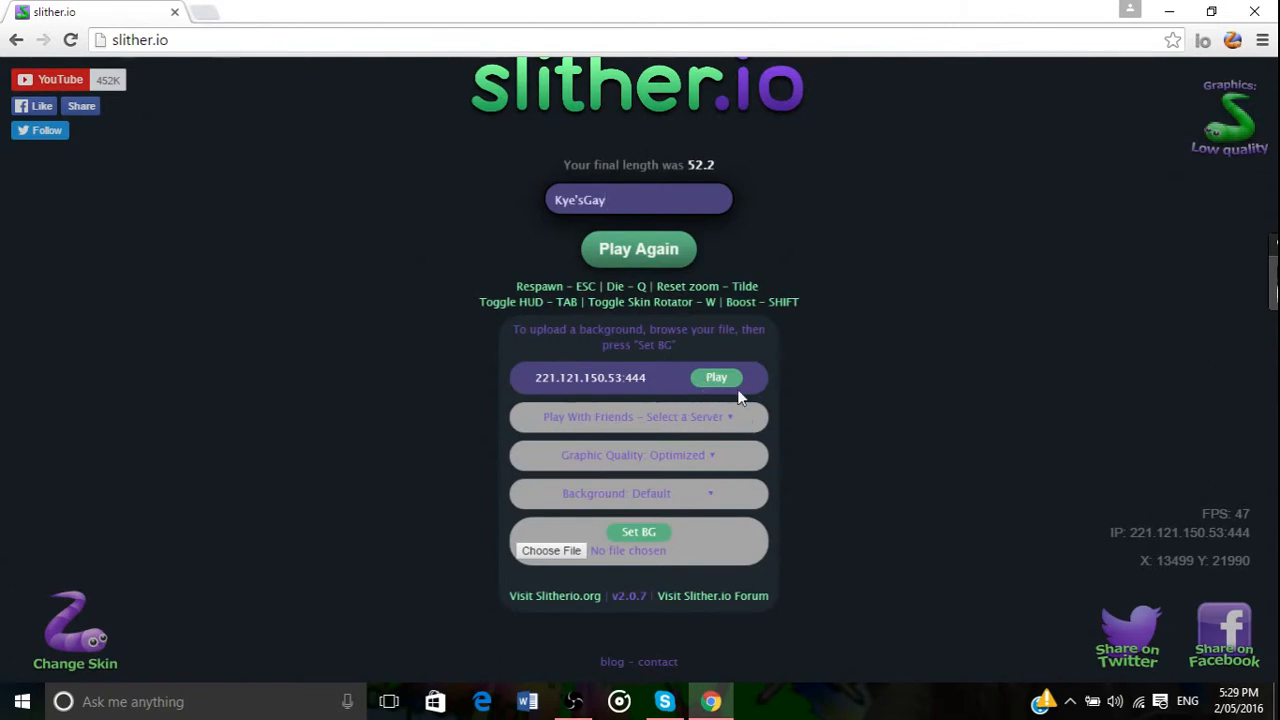
# - Join the 221.121.150.53:444 server again for another round
pyautogui.click(717, 377)
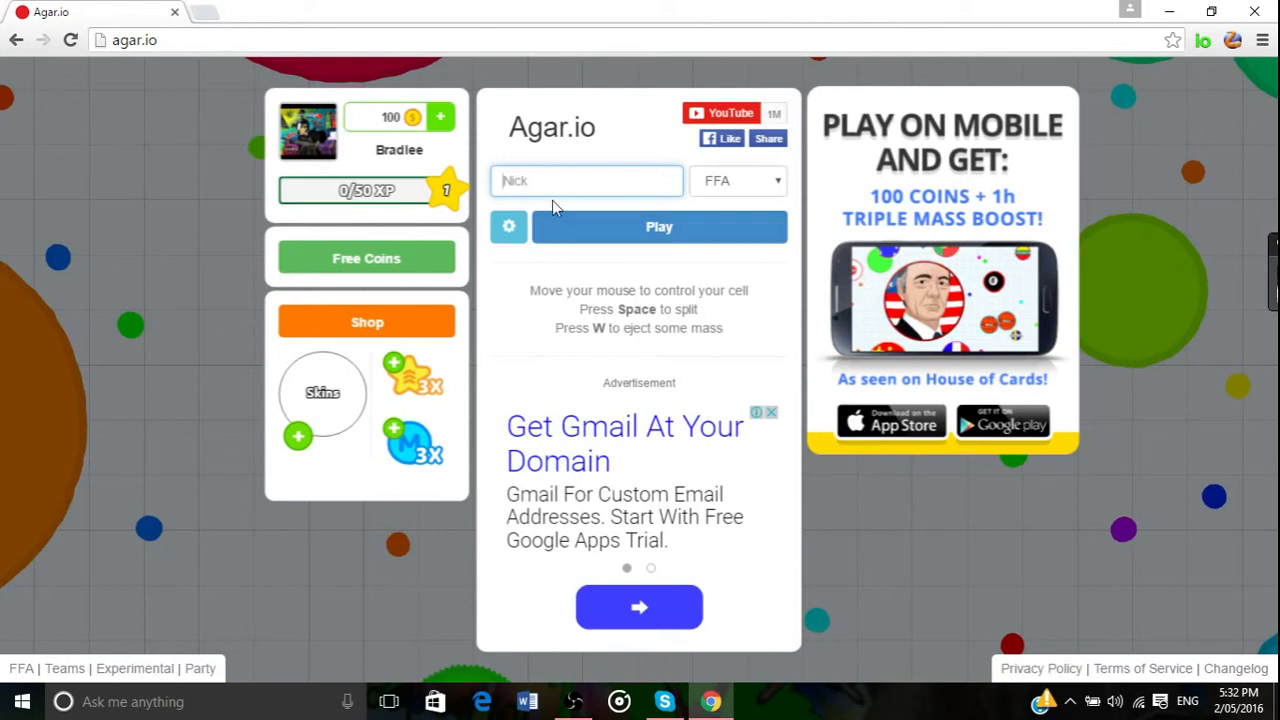
pyautogui.moveTo(751, 392)
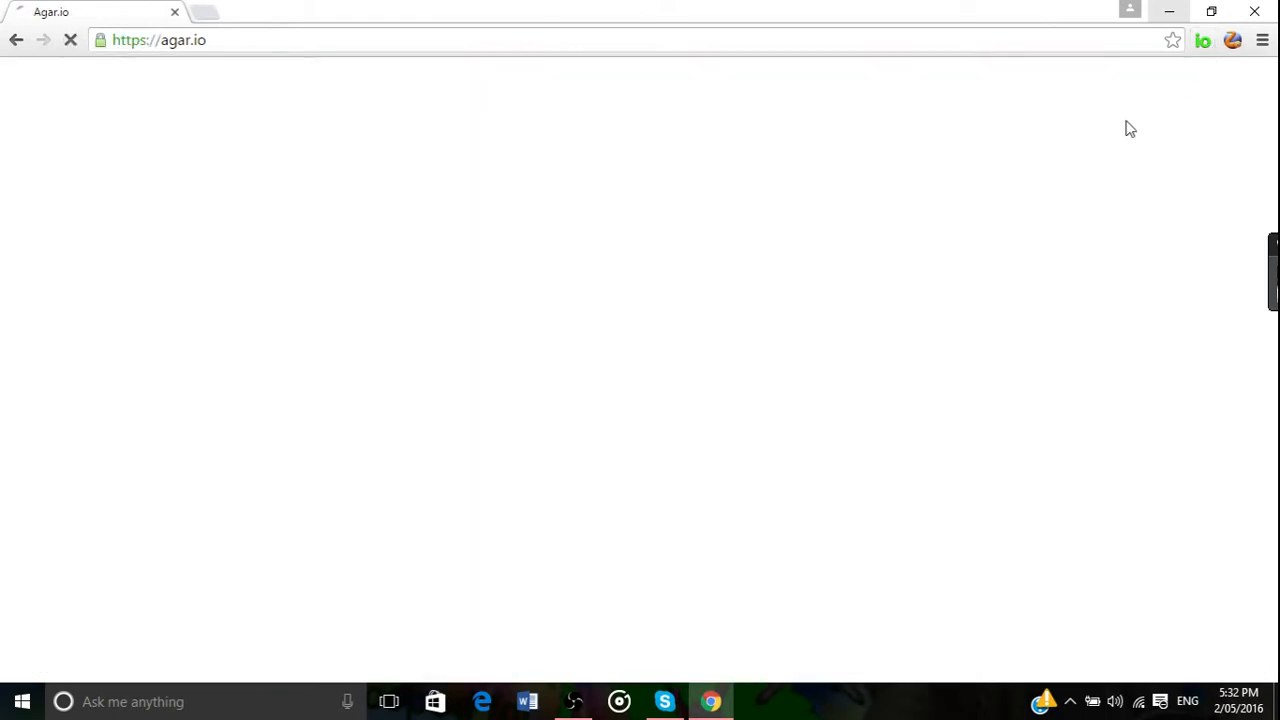
pyautogui.moveTo(1045, 178)
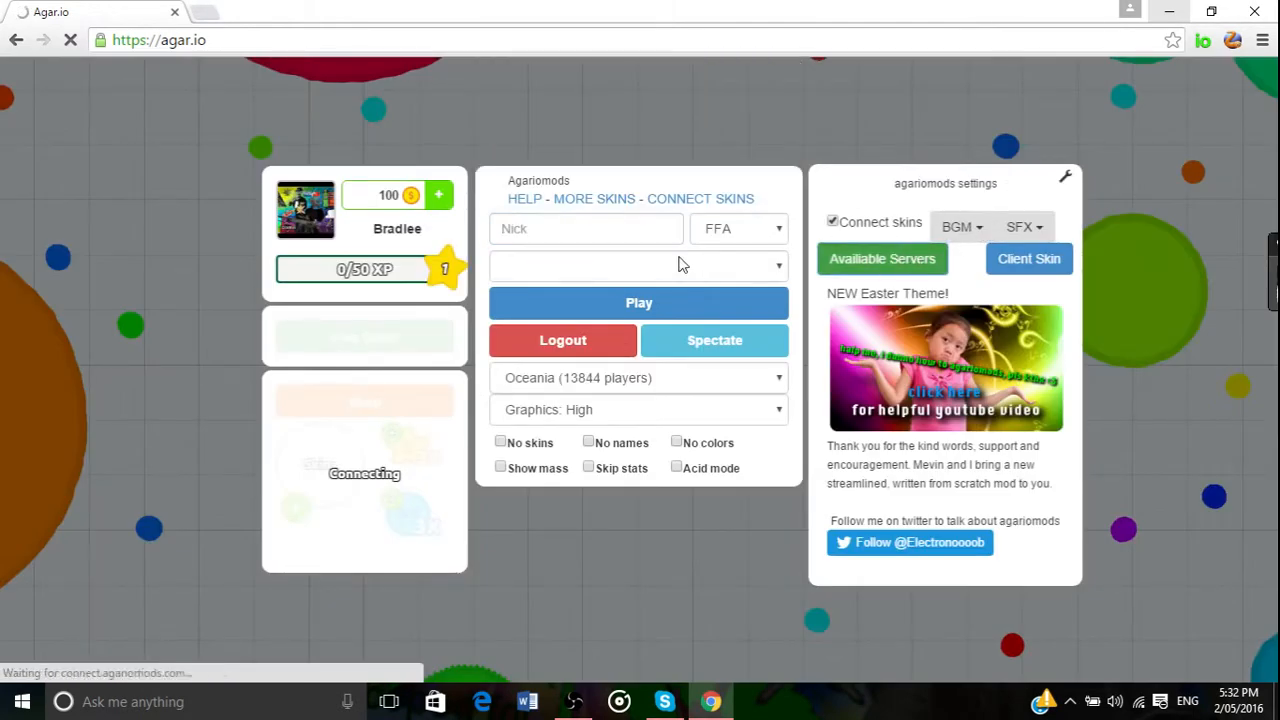
# - Pick a room from Available Servers, enter nickname 'ekjidanhidwgayd' and start playing
pyautogui.click(882, 258)
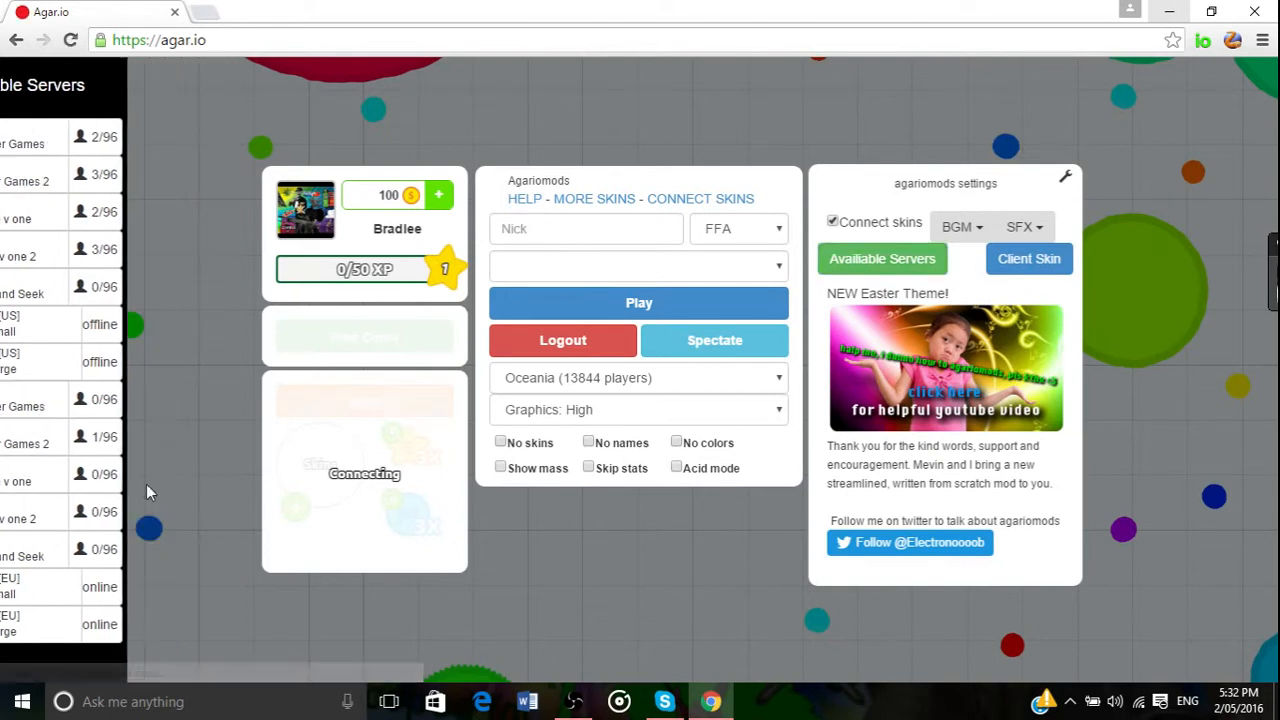
pyautogui.click(586, 228)
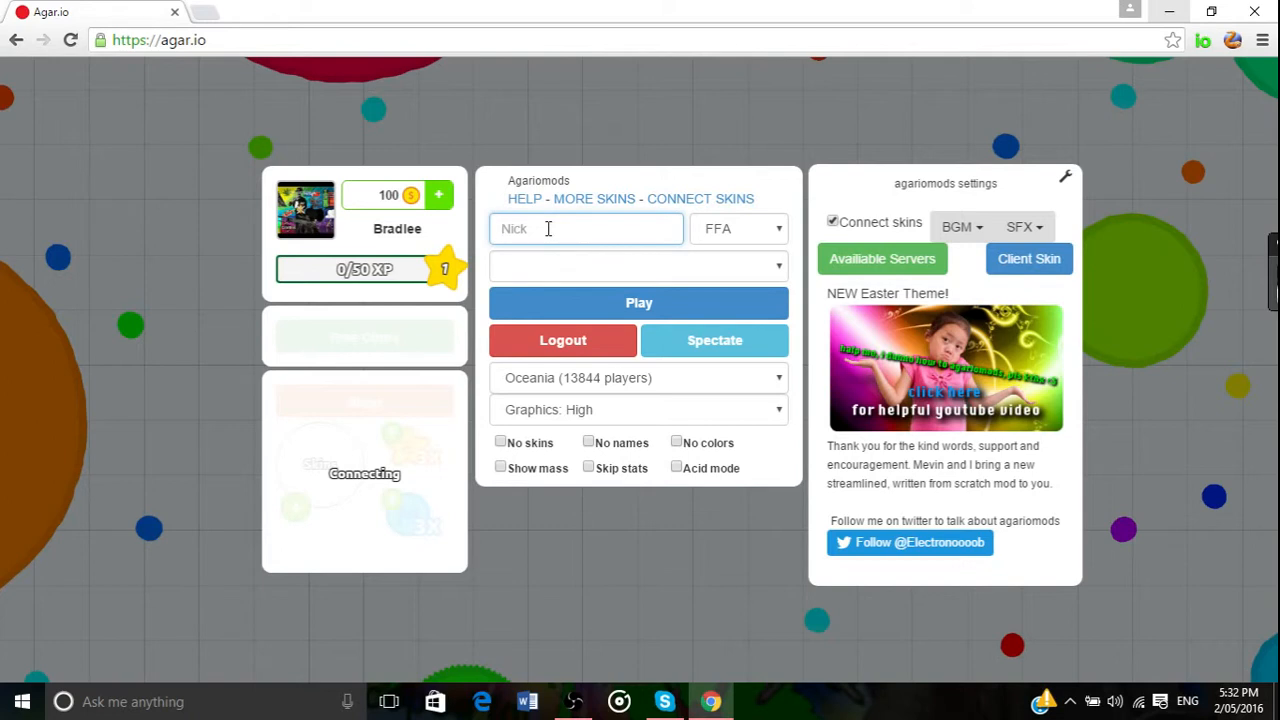
pyautogui.write('ekjidanhidwgayd')
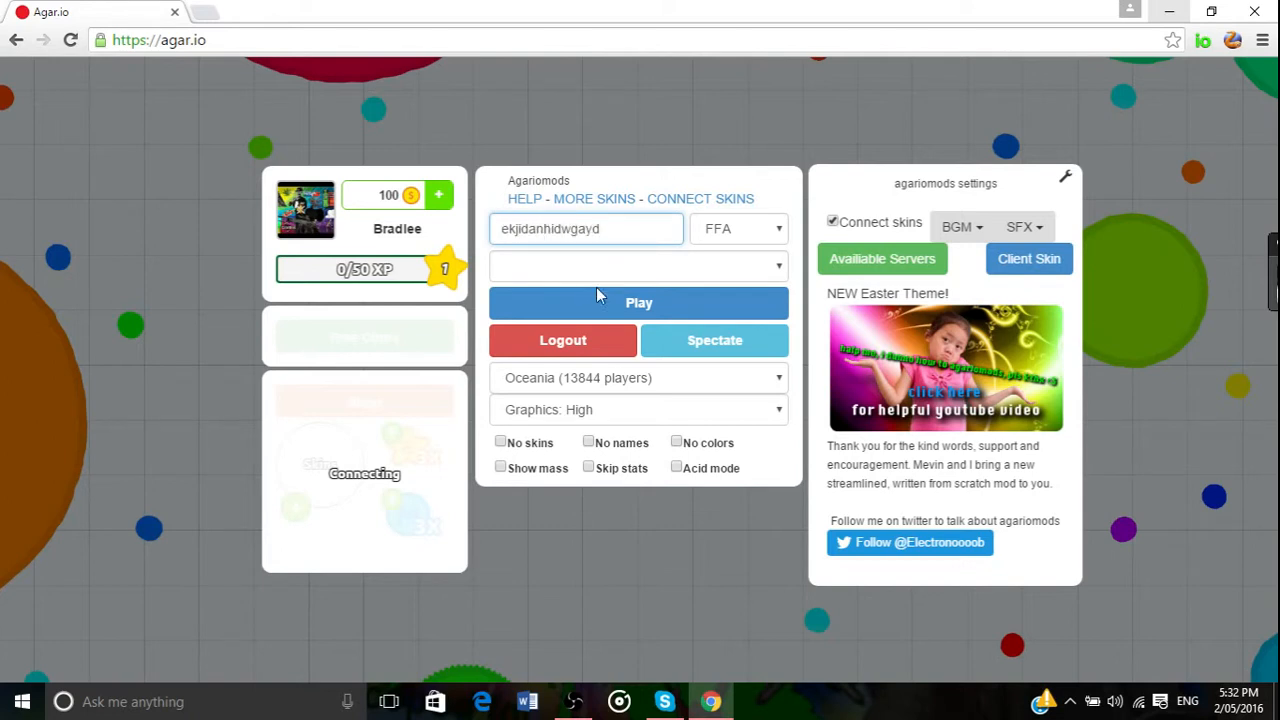
pyautogui.click(638, 303)
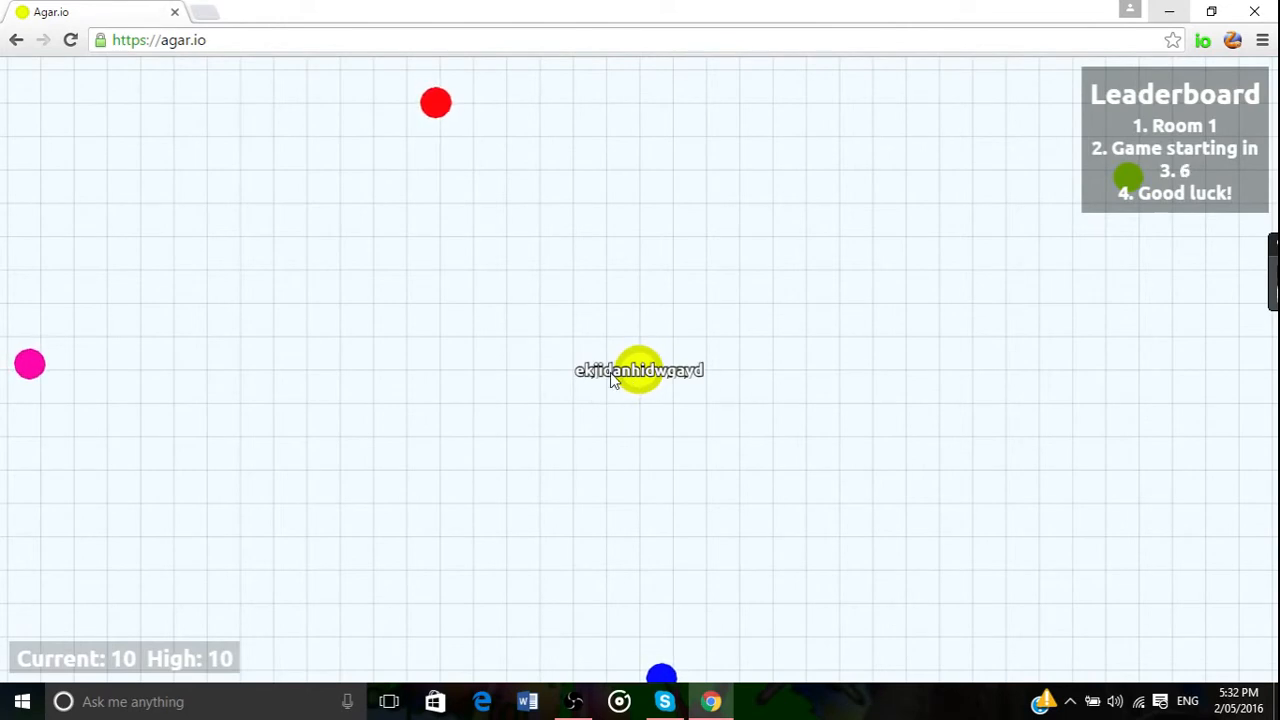
pyautogui.moveTo(584, 425)
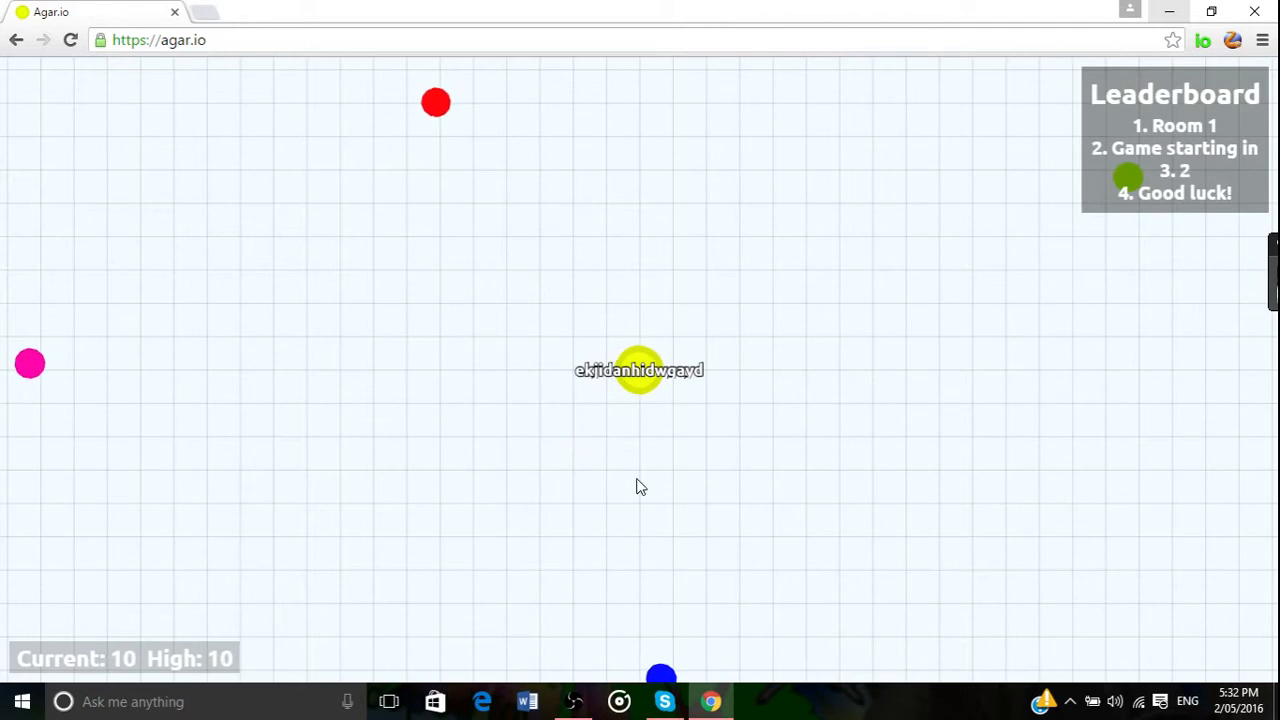
pyautogui.moveTo(637, 526)
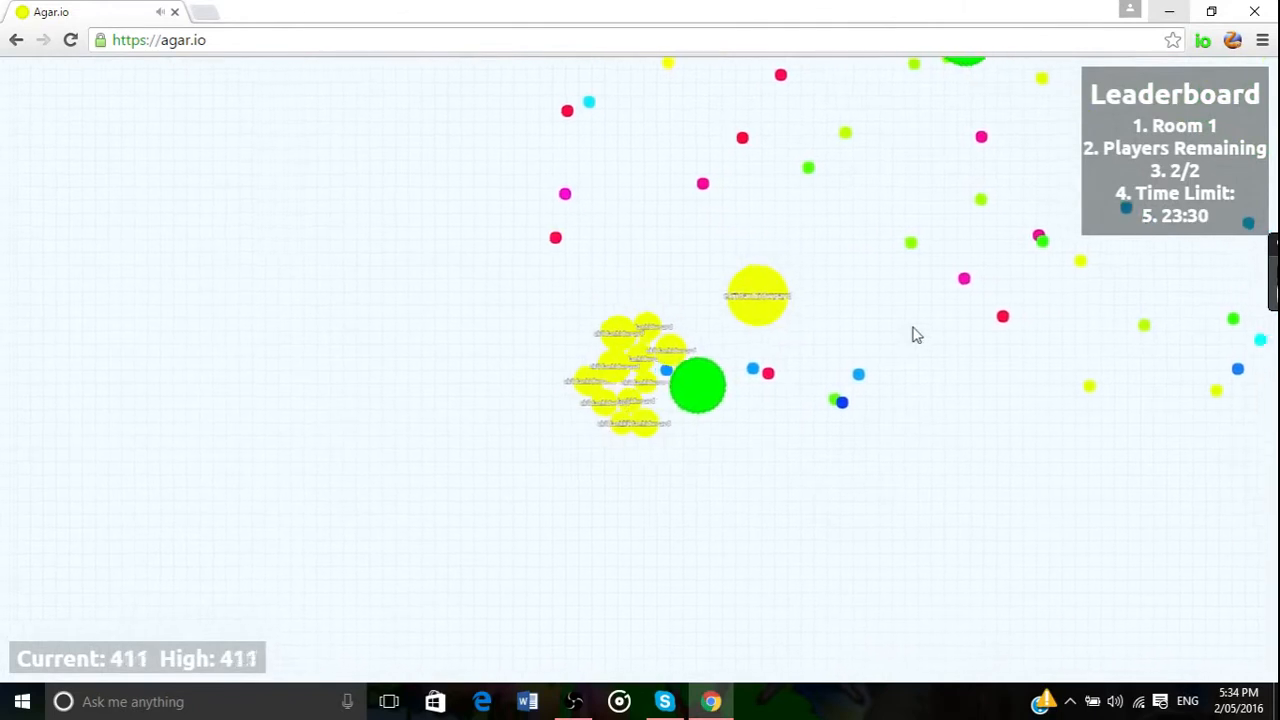
pyautogui.moveTo(825, 560)
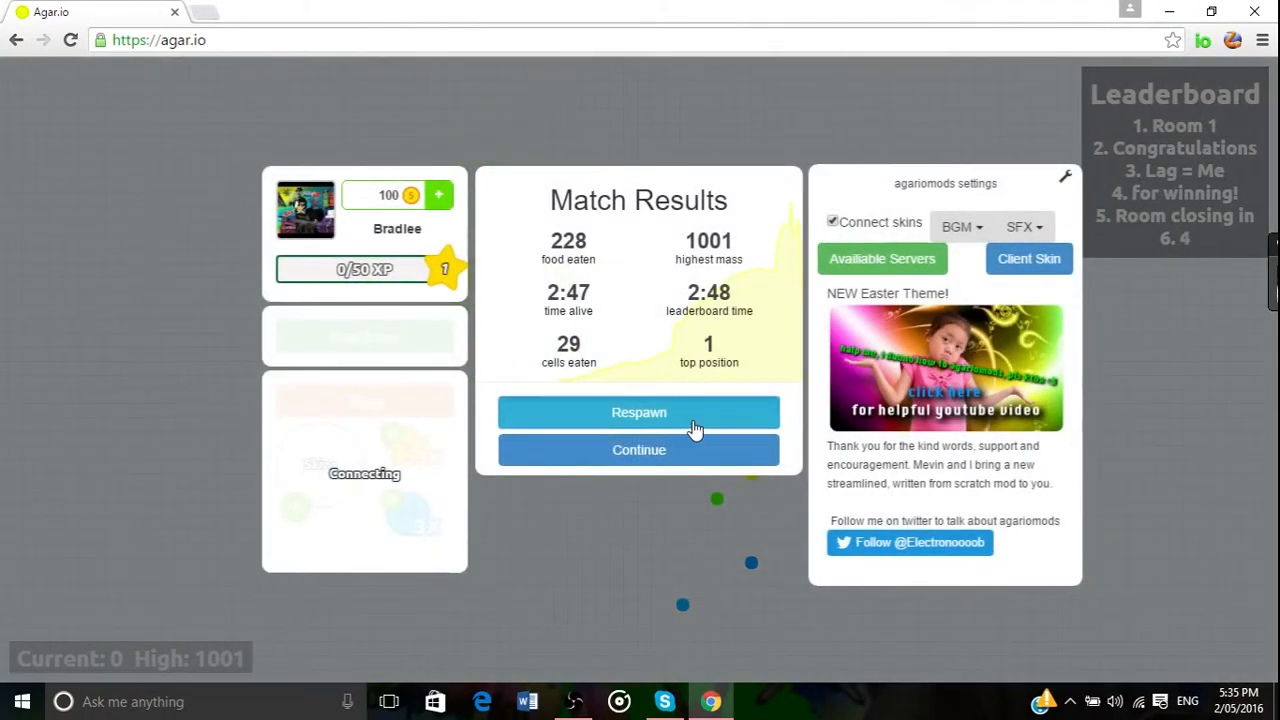
# - After winning with 1001 highest mass, respawn a fresh cell to await players
pyautogui.click(638, 412)
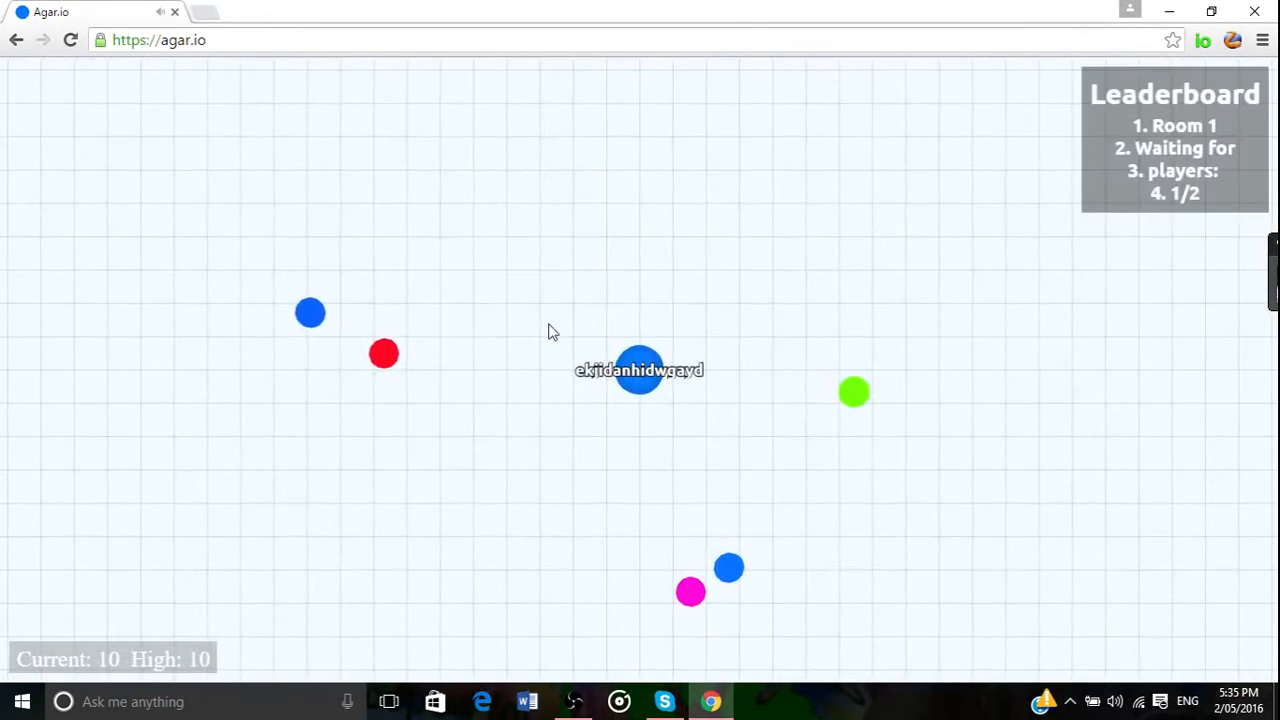
pyautogui.moveTo(429, 445)
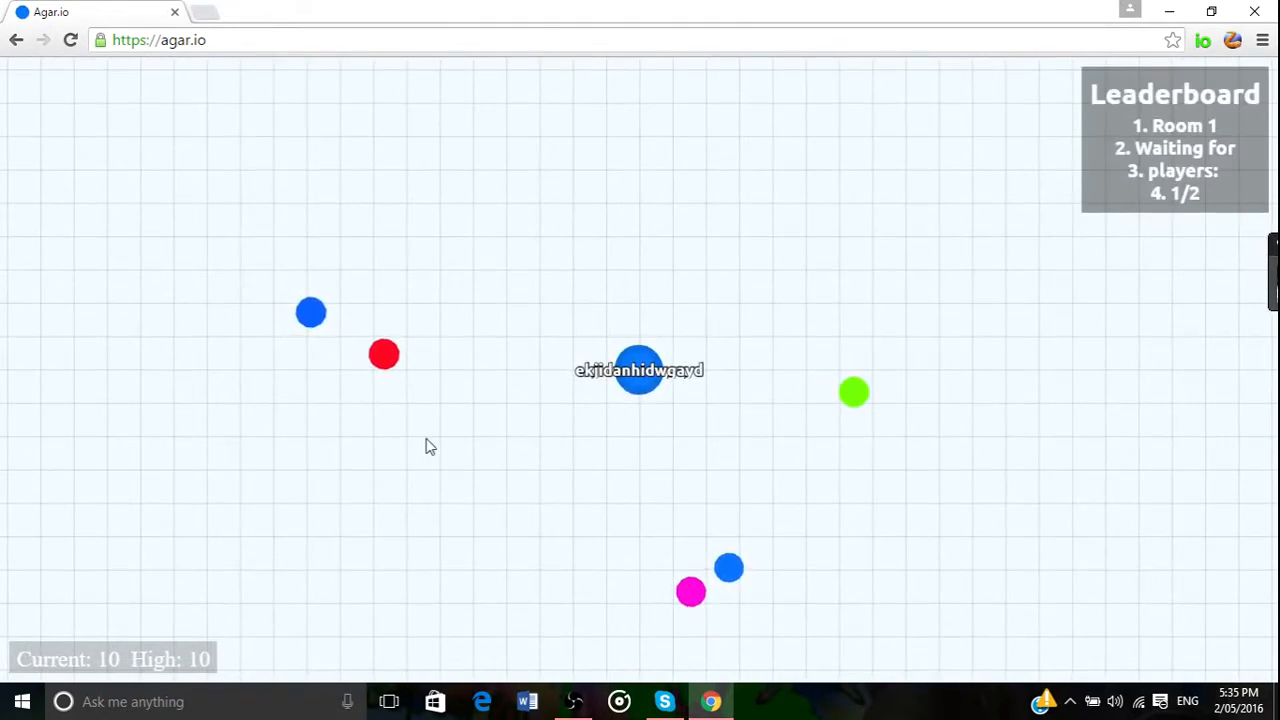
pyautogui.moveTo(670, 443)
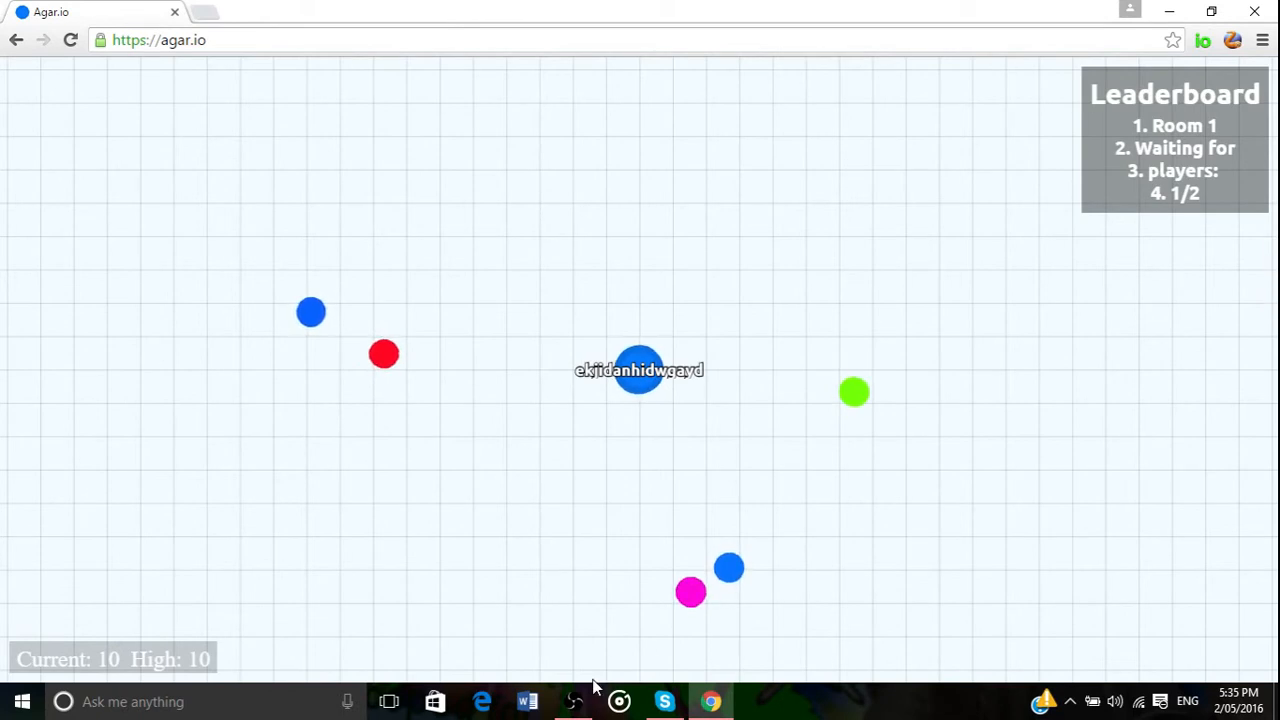
pyautogui.moveTo(650, 457)
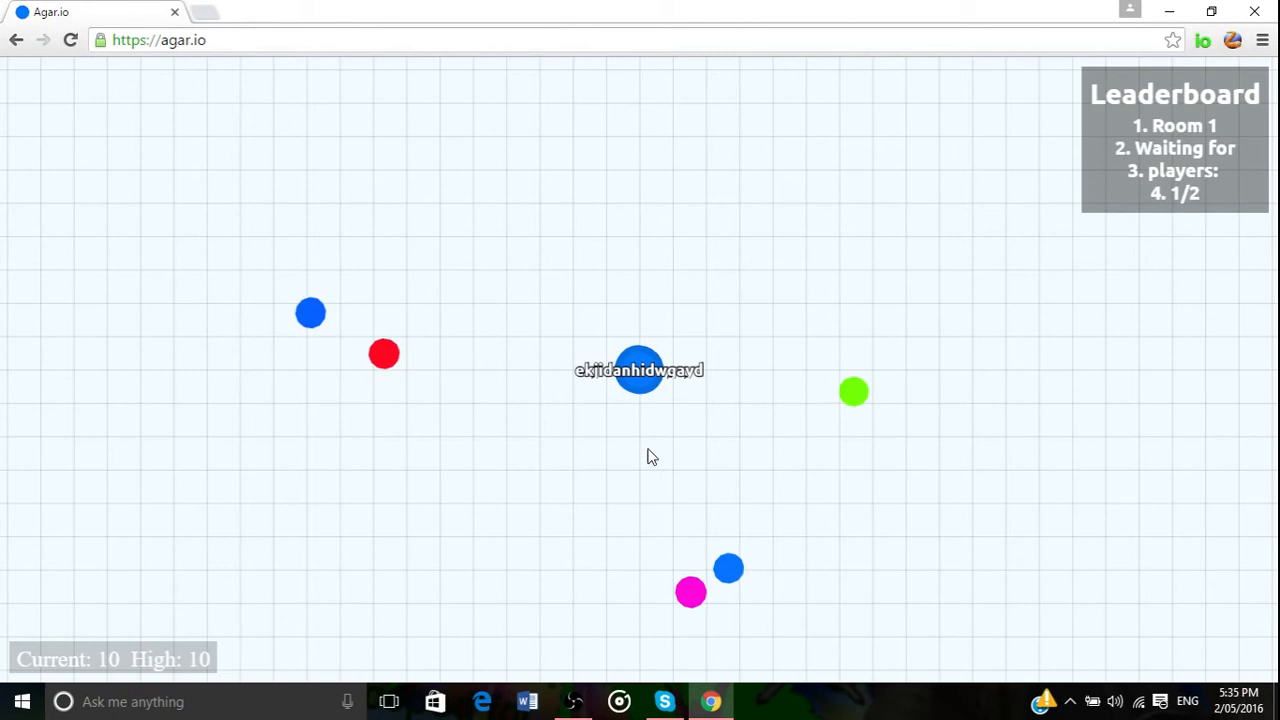
pyautogui.moveTo(573, 701)
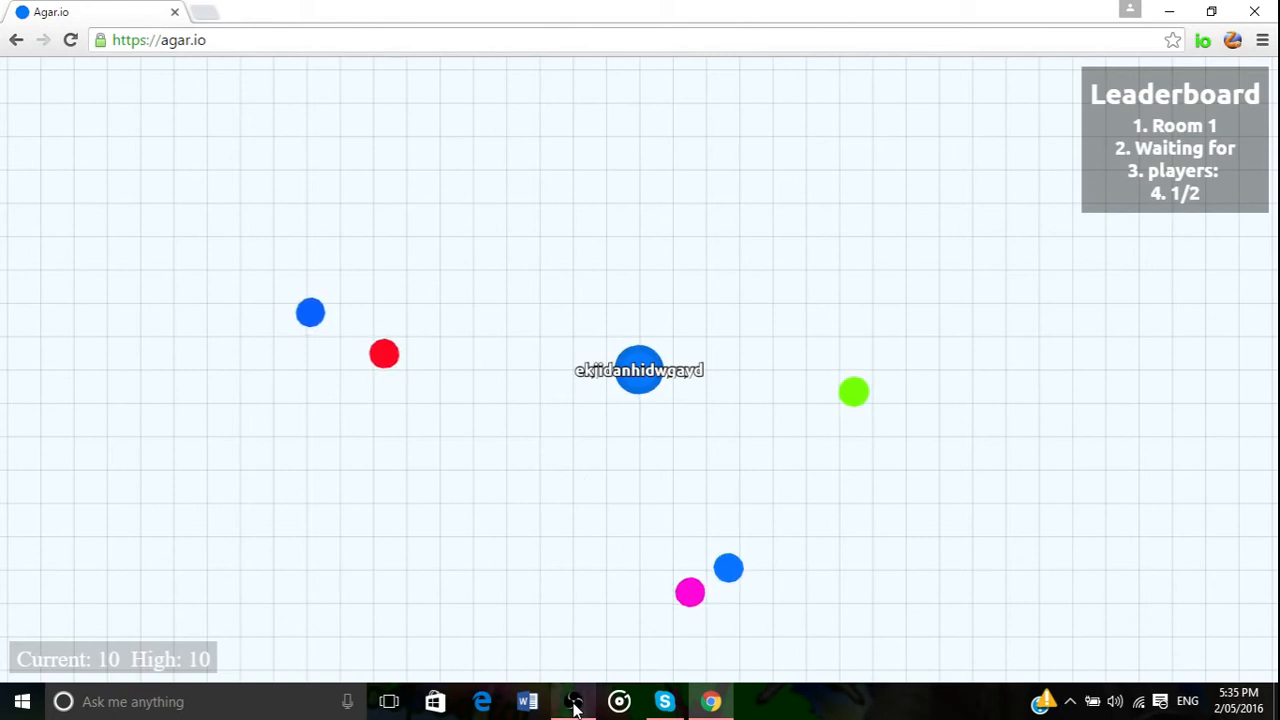